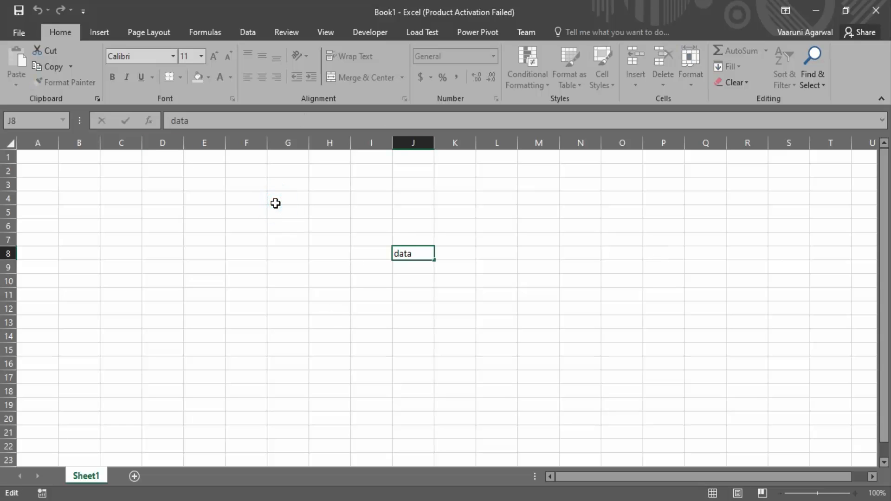
# Step: Test the protected sheet by selecting a cell and trying to edit J8 without changes
pyautogui.click(664, 280)
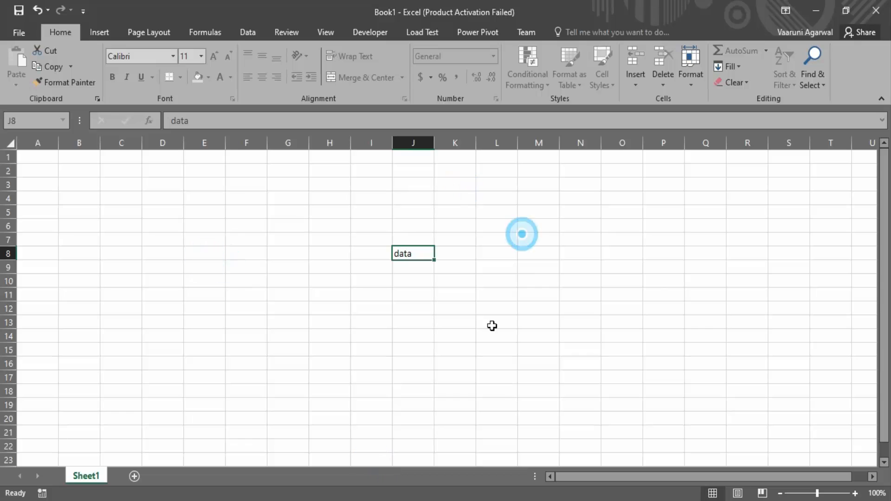
pyautogui.doubleClick(414, 253)
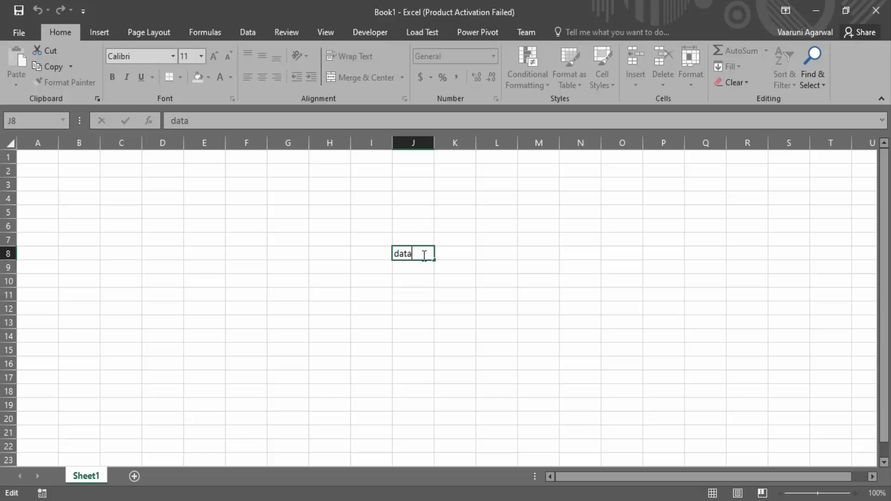
pyautogui.press('Enter')
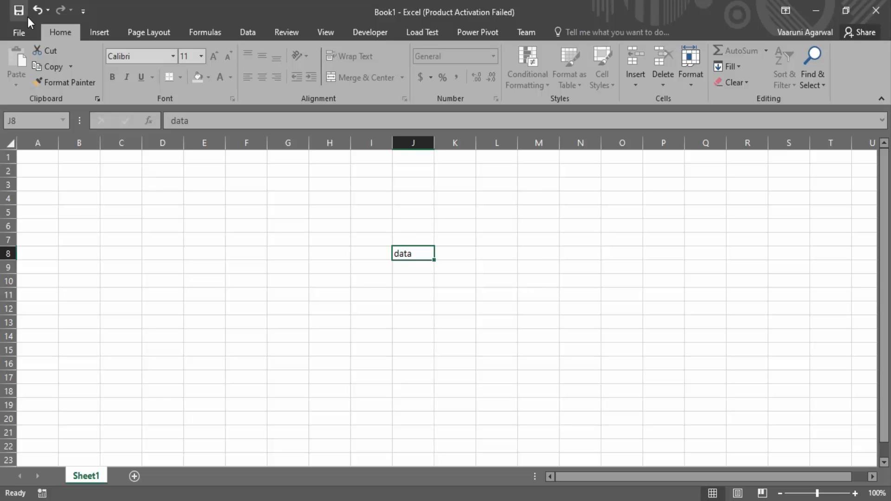
pyautogui.moveTo(690, 87)
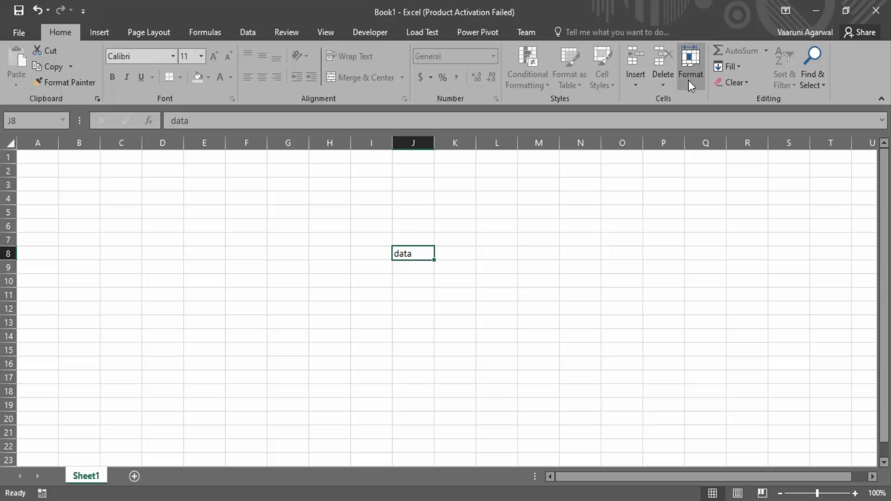
# Step: Open the Format menu's sheet protection options
pyautogui.click(691, 74)
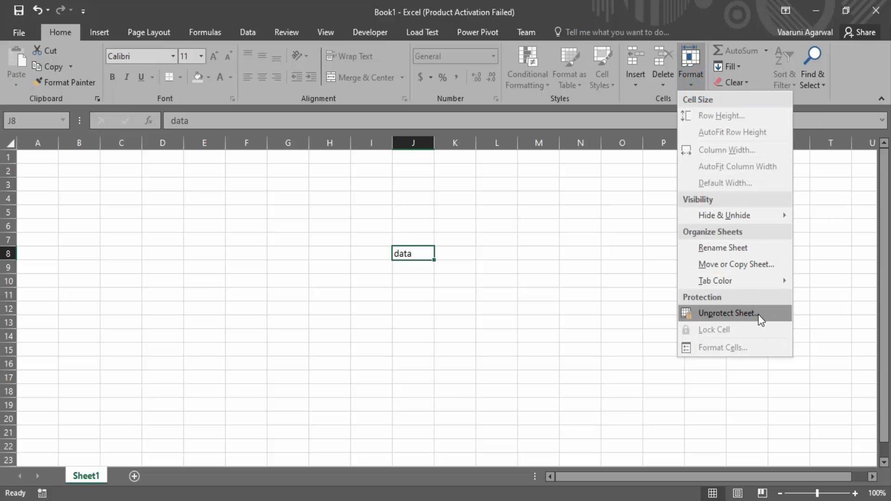
pyautogui.moveTo(724, 318)
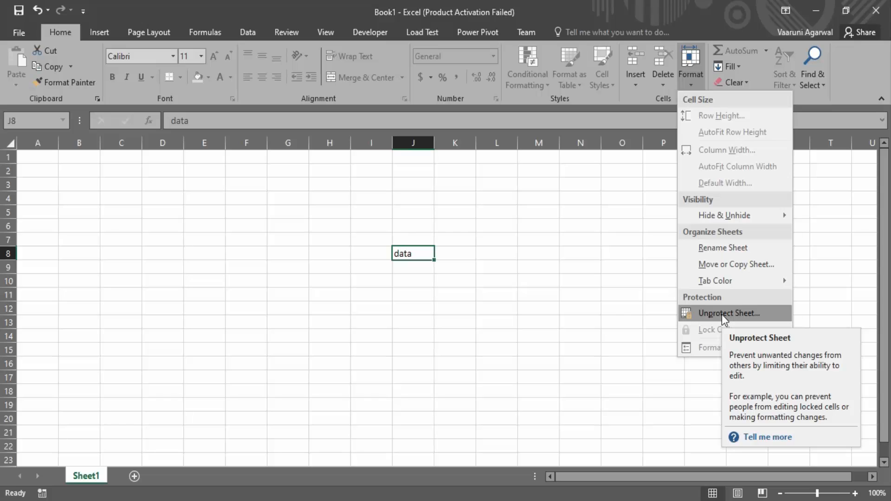
pyautogui.moveTo(717, 320)
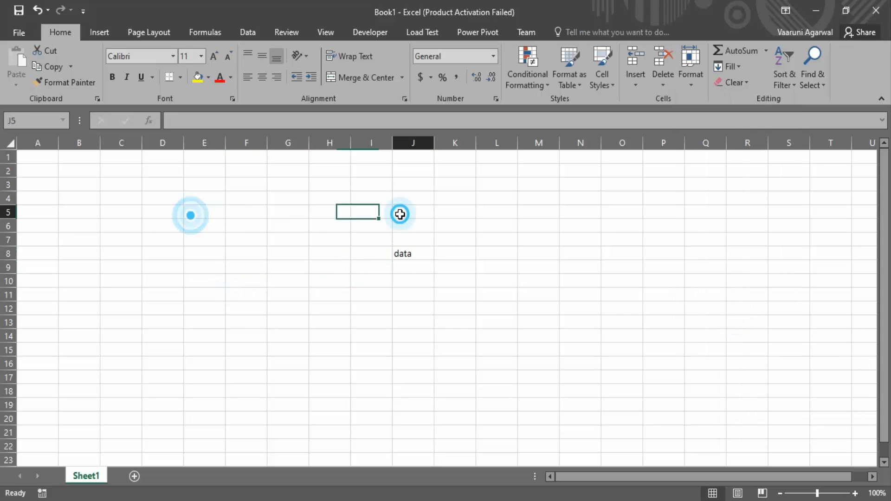
pyautogui.click(331, 201)
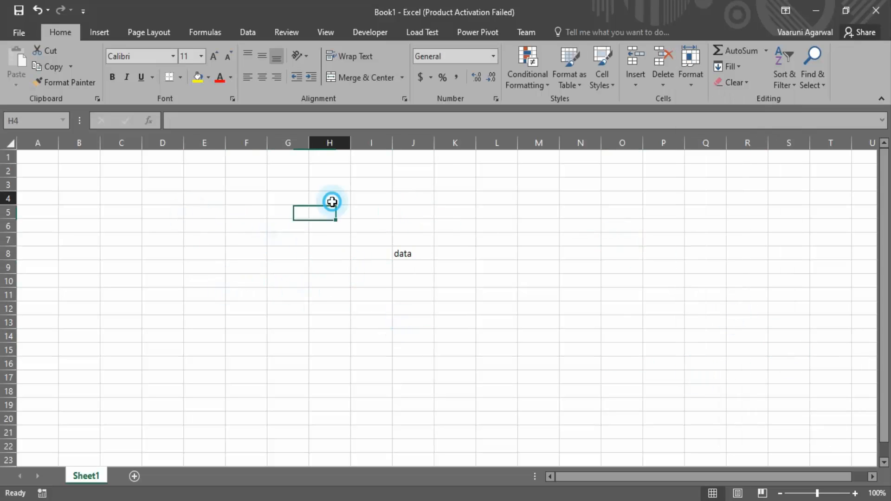
pyautogui.click(454, 199)
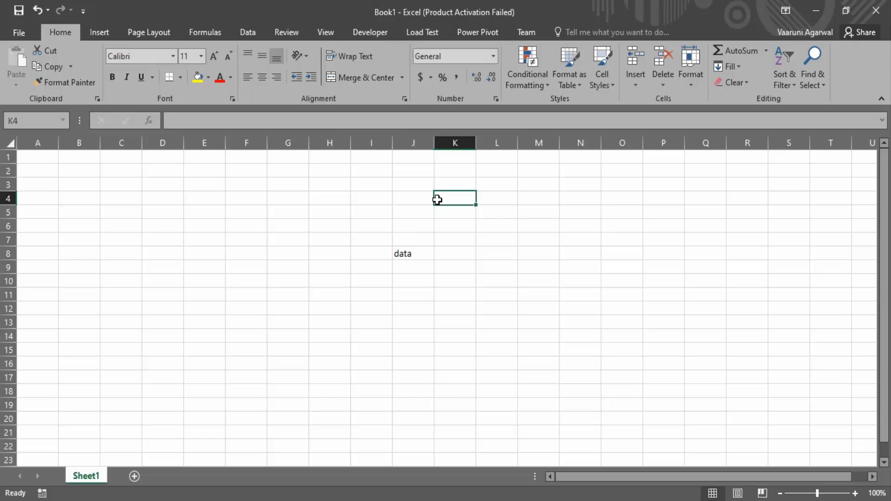
pyautogui.click(287, 226)
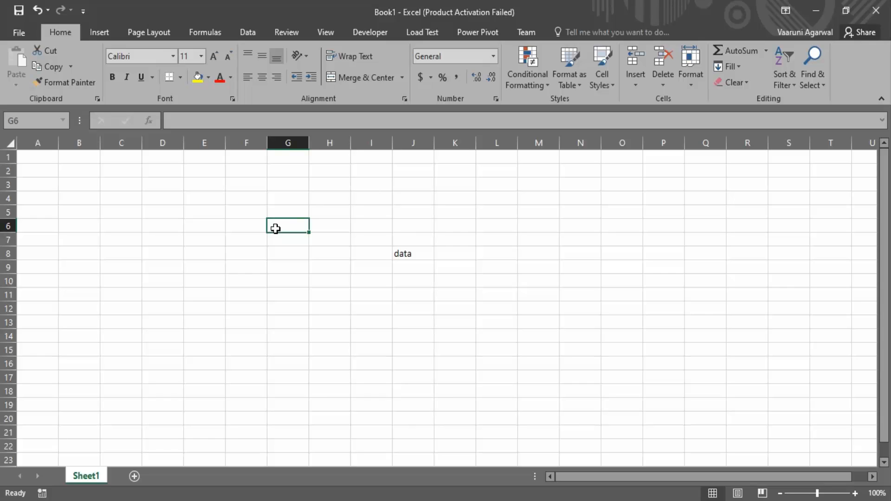
pyautogui.moveTo(249, 228)
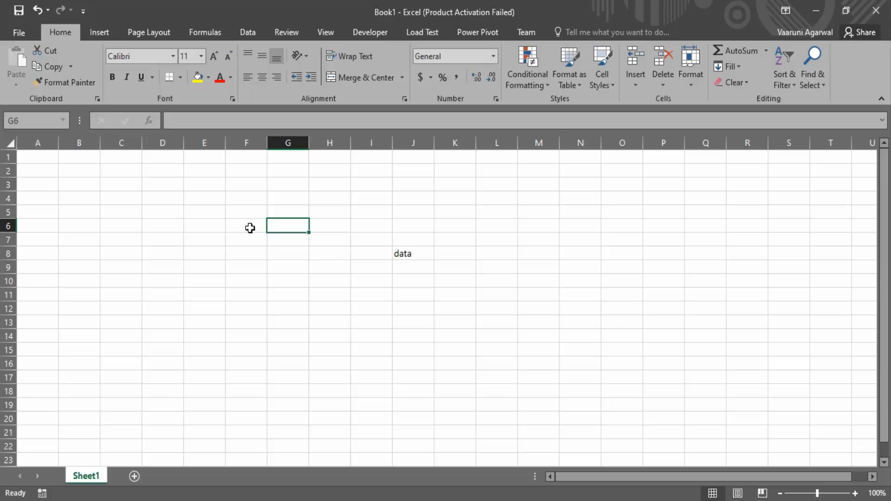
pyautogui.moveTo(7, 147)
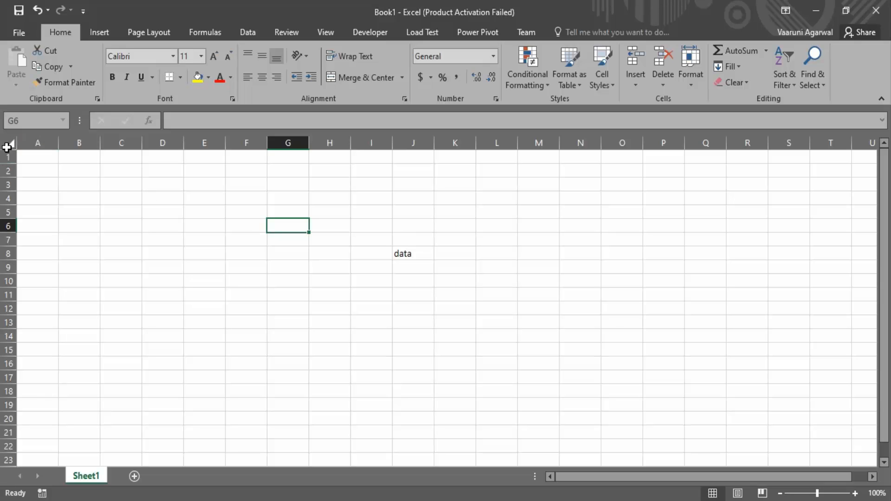
# Step: Select the whole sheet and clear Locked on the Format Cells Protection tab
pyautogui.click(8, 142)
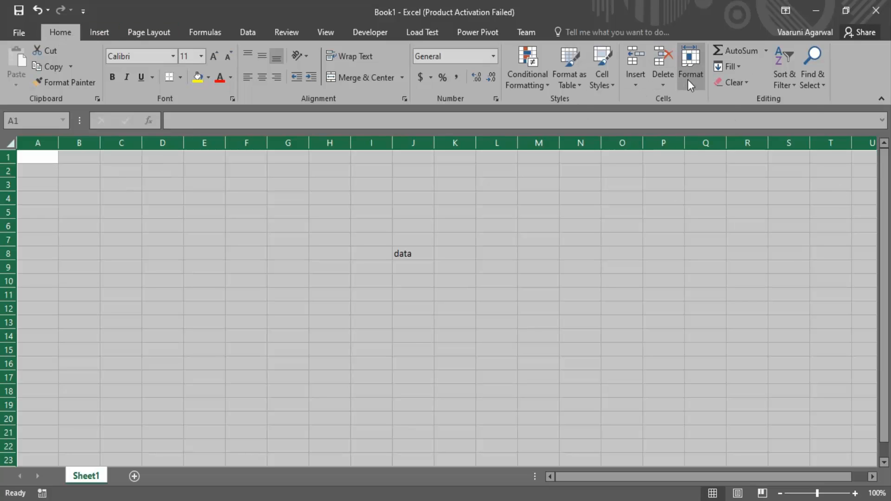
pyautogui.click(692, 60)
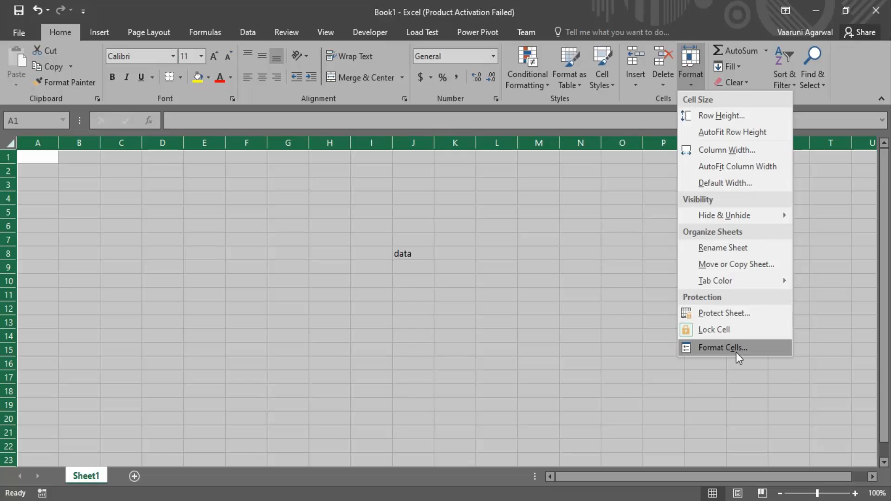
pyautogui.click(723, 348)
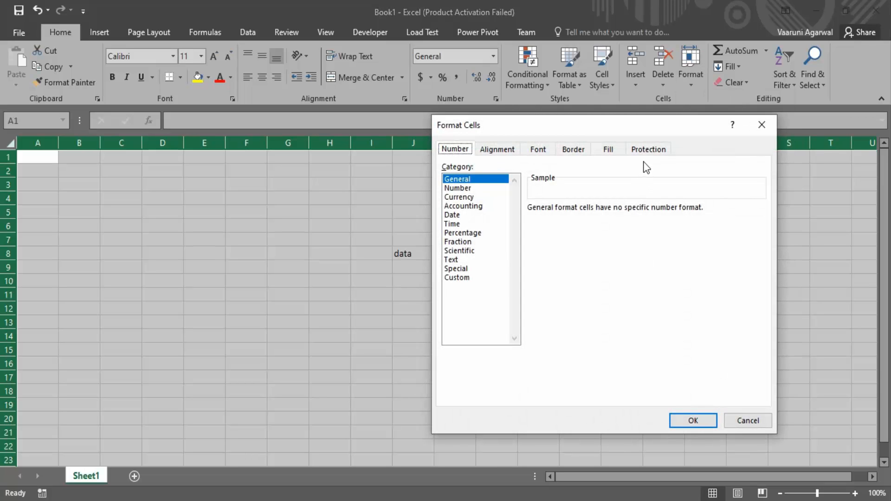
pyautogui.moveTo(558, 163)
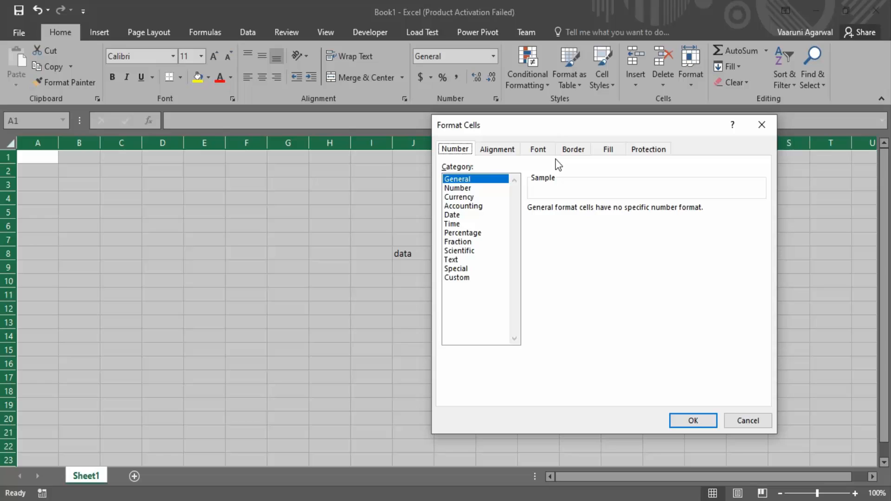
pyautogui.click(648, 149)
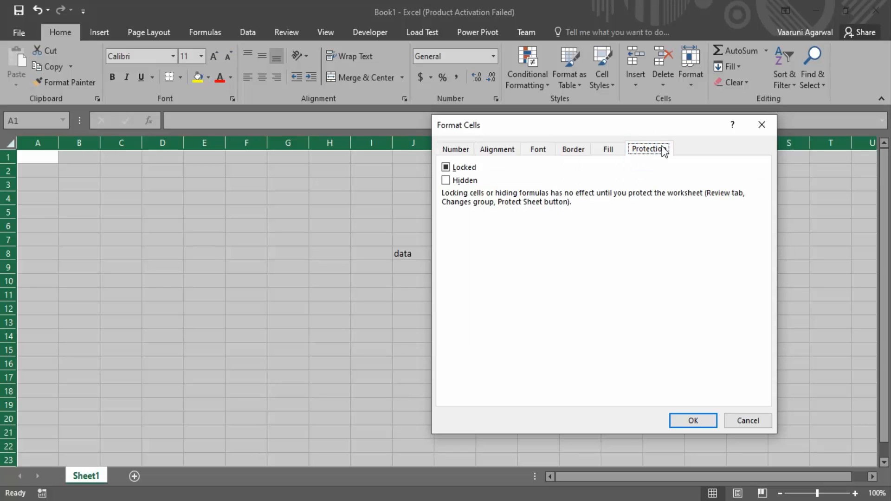
pyautogui.click(446, 167)
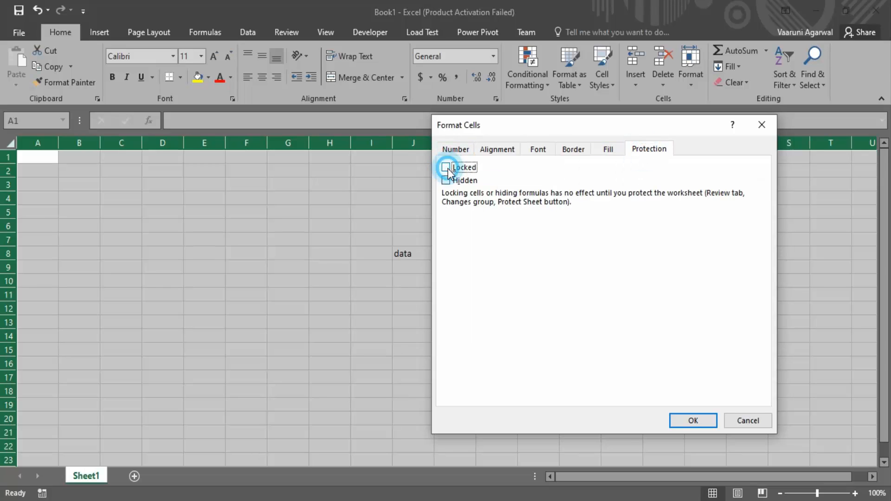
pyautogui.click(446, 167)
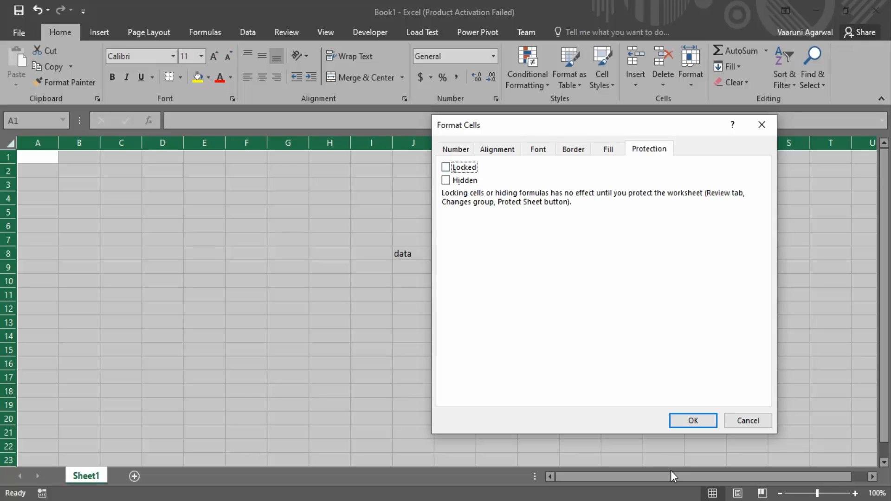
pyautogui.click(692, 421)
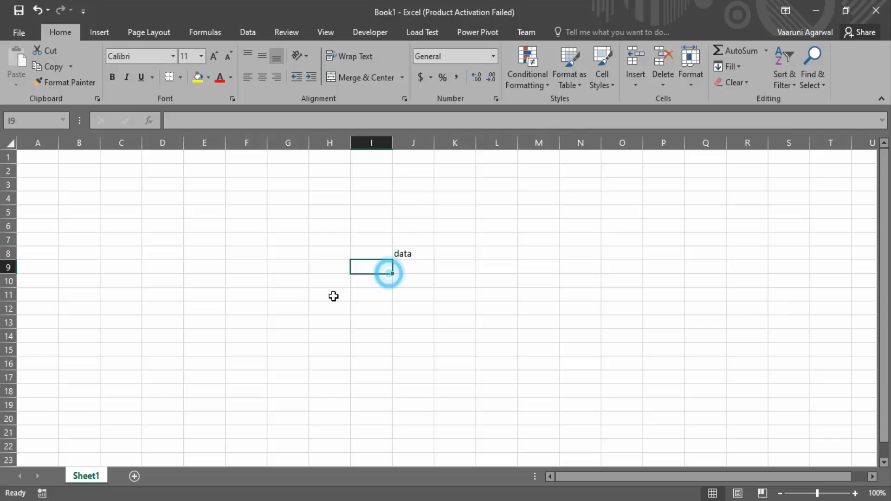
pyautogui.click(246, 226)
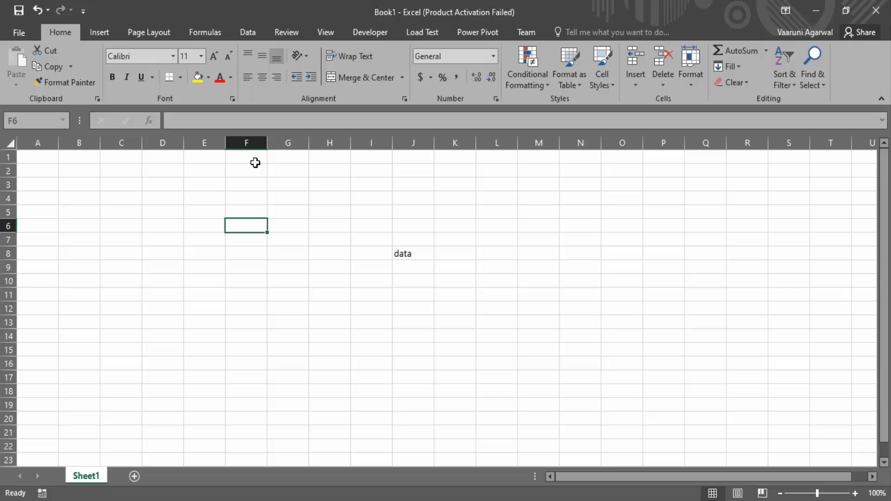
pyautogui.click(325, 32)
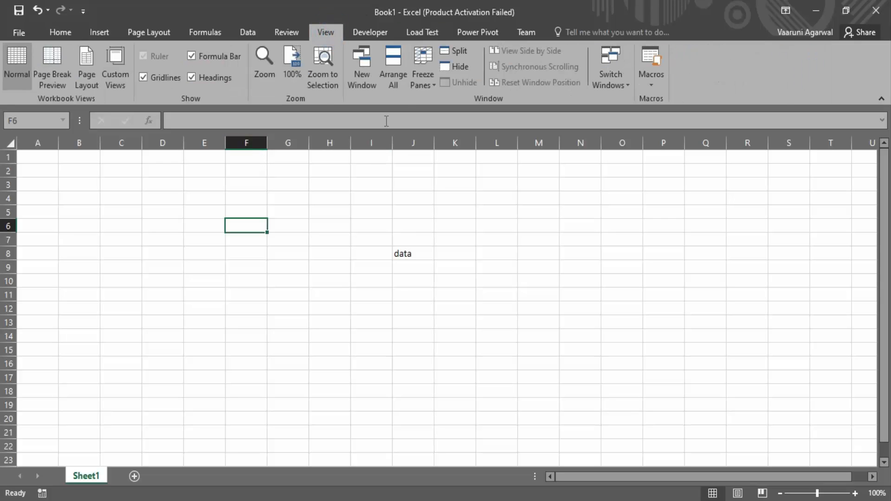
pyautogui.click(422, 67)
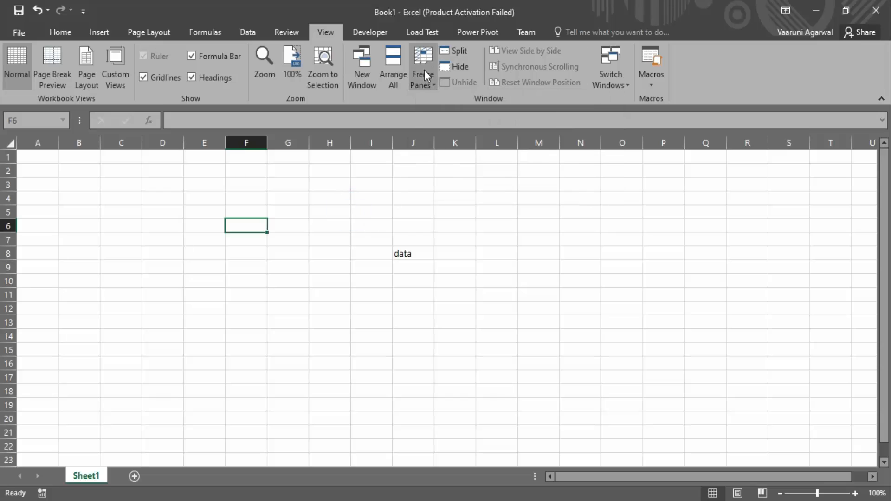
pyautogui.click(422, 65)
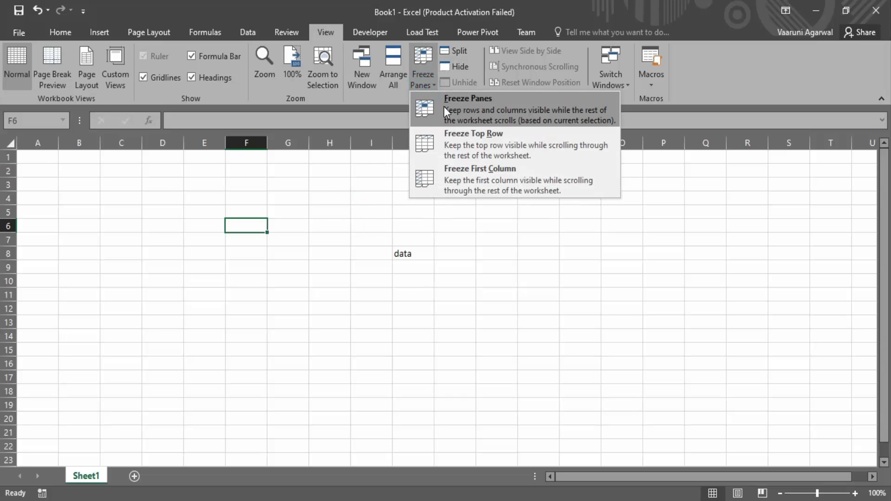
pyautogui.moveTo(792, 391)
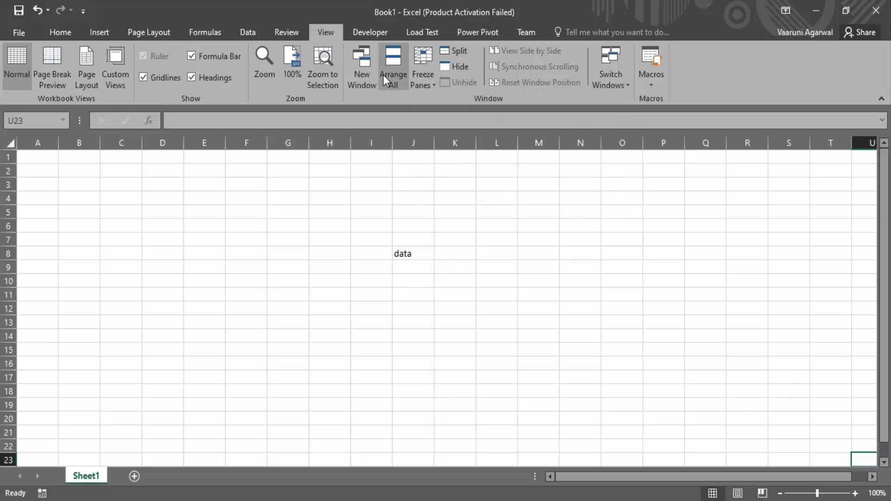
pyautogui.click(580, 228)
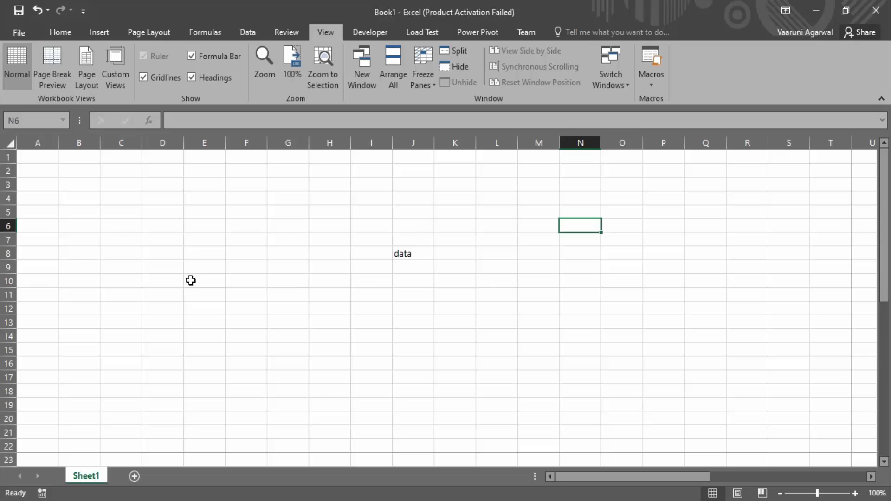
pyautogui.moveTo(598, 290)
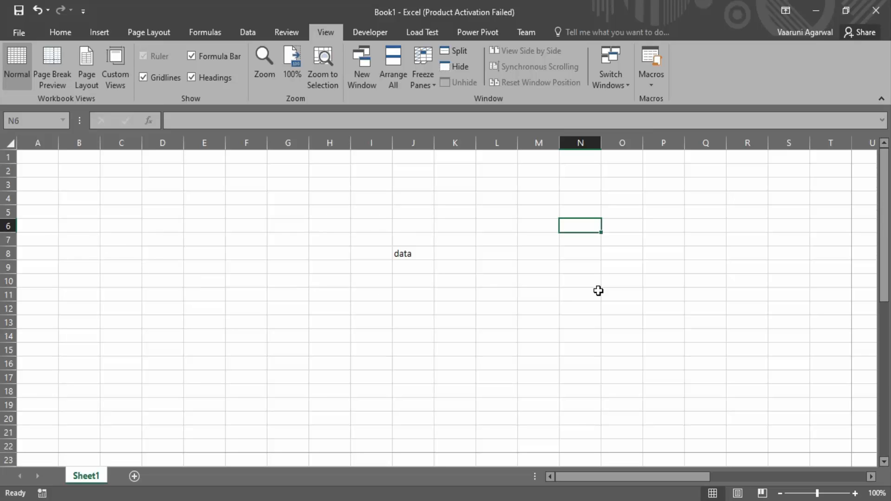
pyautogui.moveTo(635, 284)
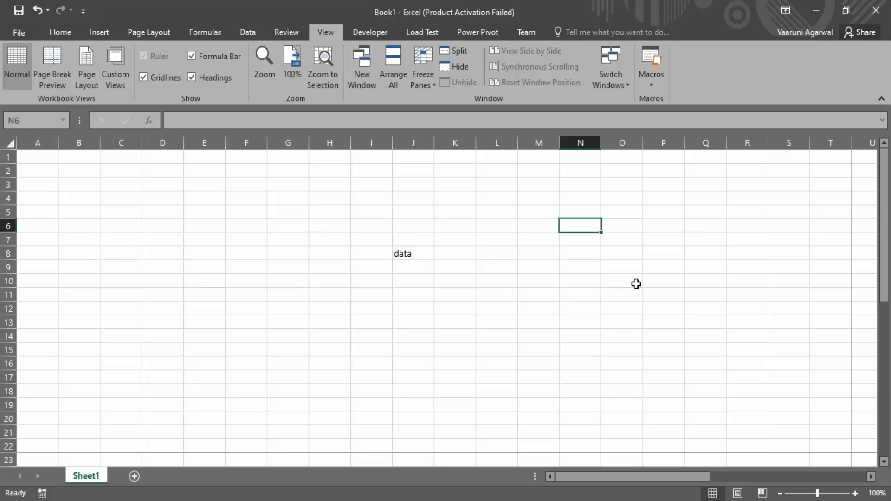
pyautogui.moveTo(308, 253)
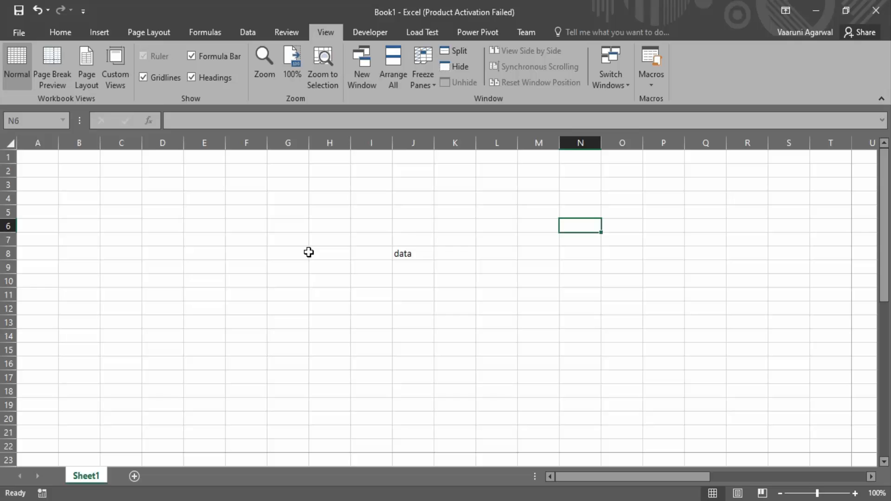
pyautogui.click(423, 65)
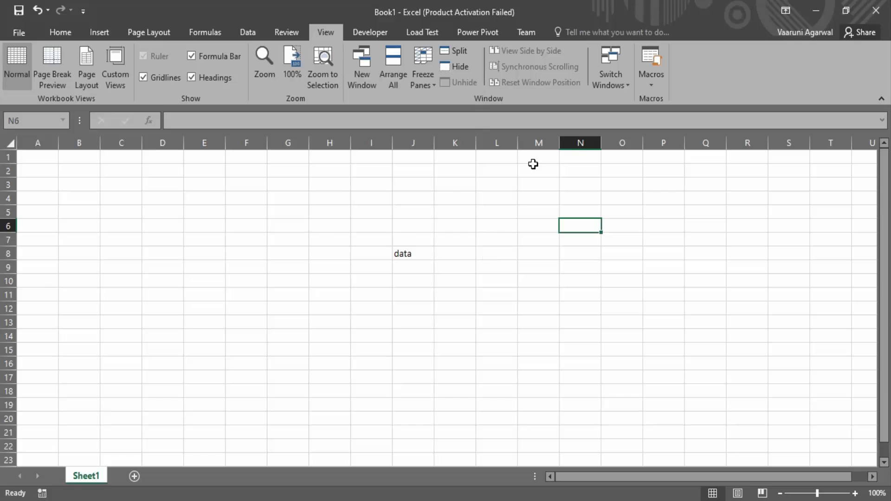
pyautogui.moveTo(674, 298)
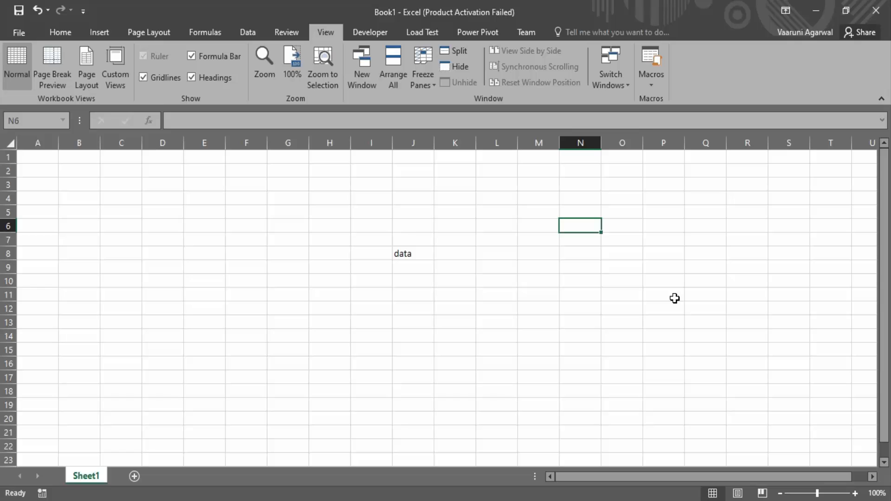
pyautogui.moveTo(59, 32)
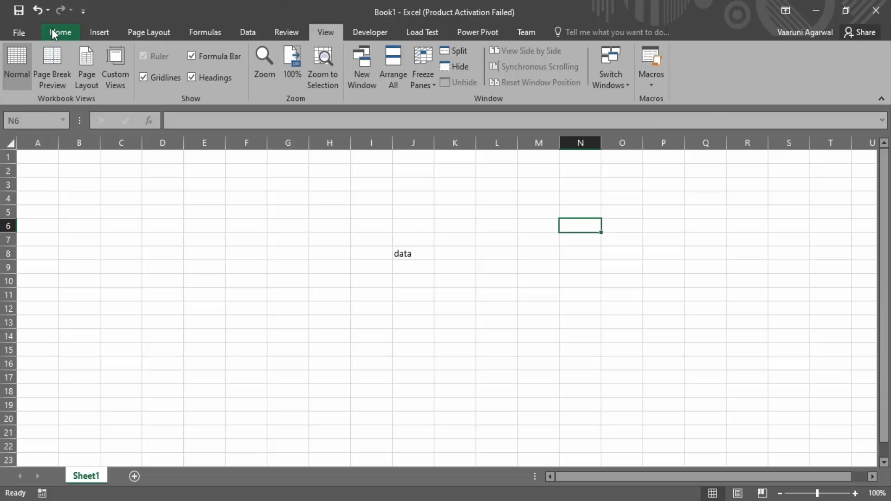
# Step: Fill cell J8 black, then reset its fill to No Fill
pyautogui.click(61, 32)
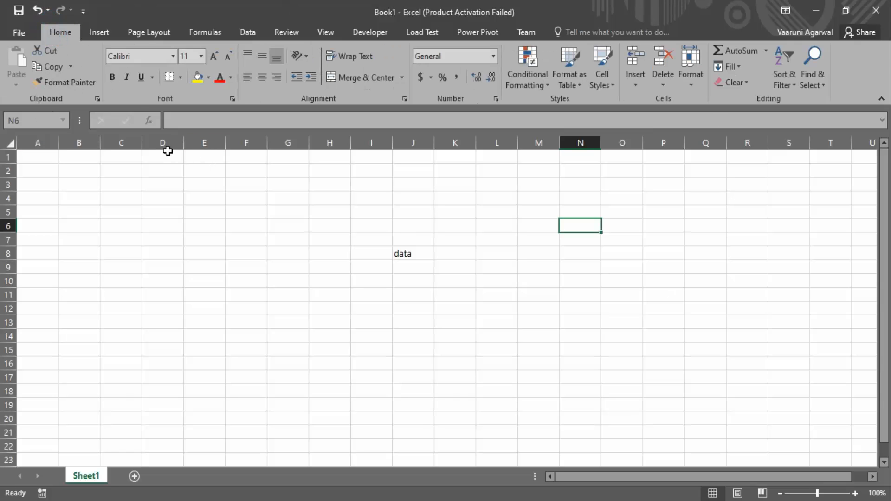
pyautogui.click(206, 77)
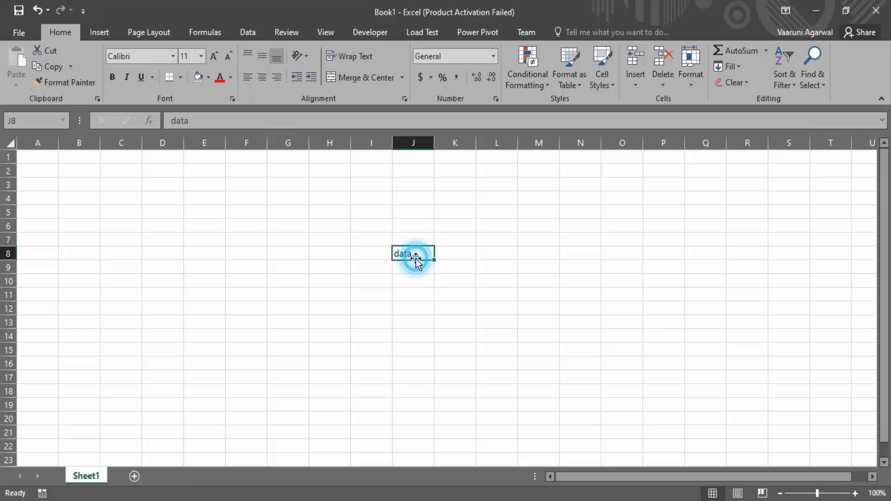
pyautogui.click(207, 77)
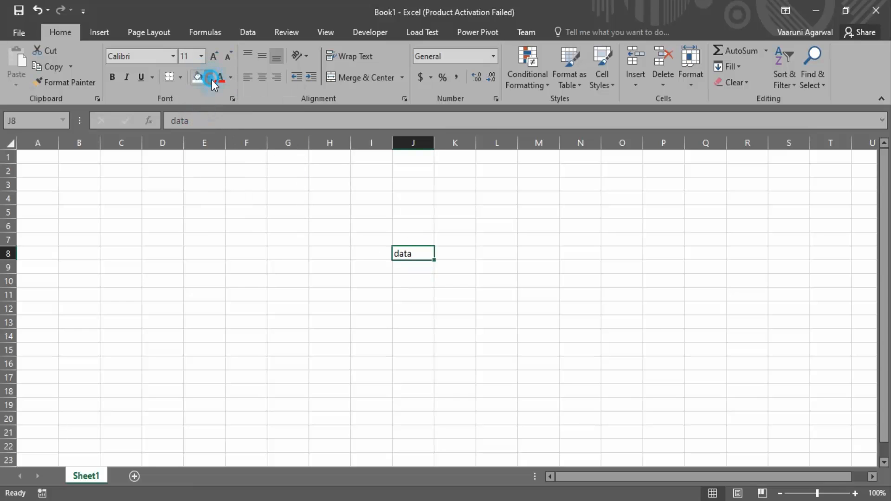
pyautogui.click(211, 77)
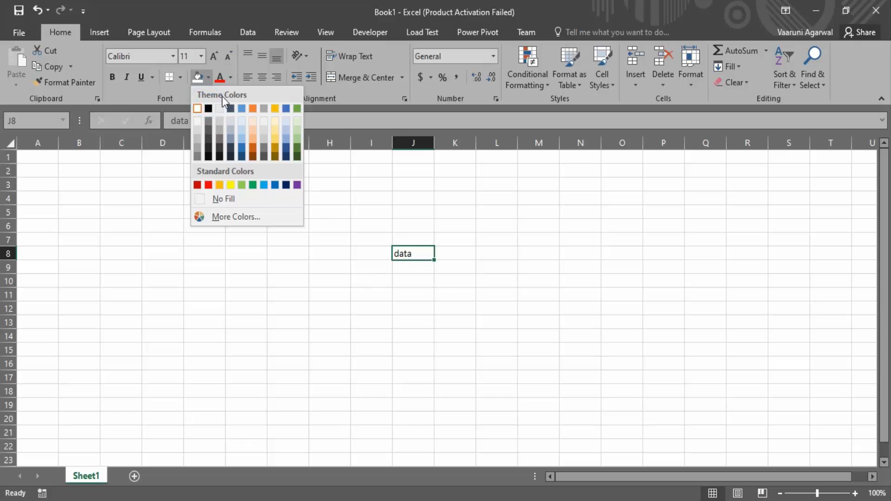
pyautogui.click(207, 108)
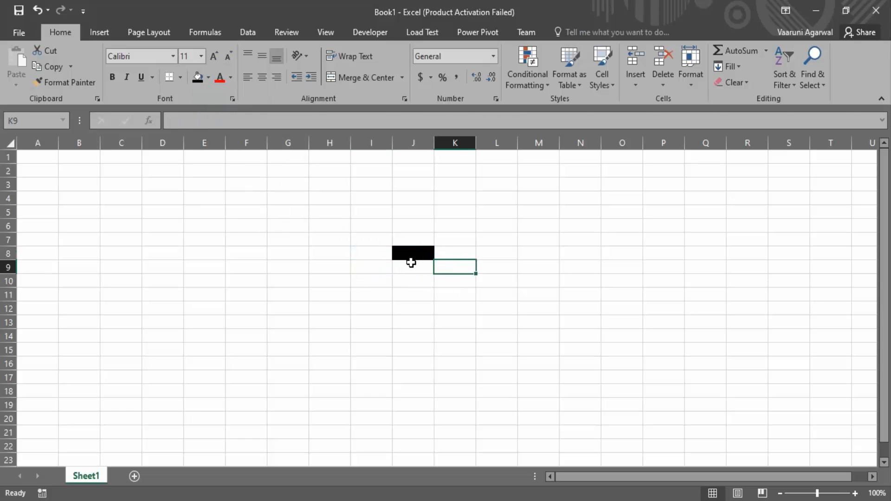
pyautogui.click(412, 253)
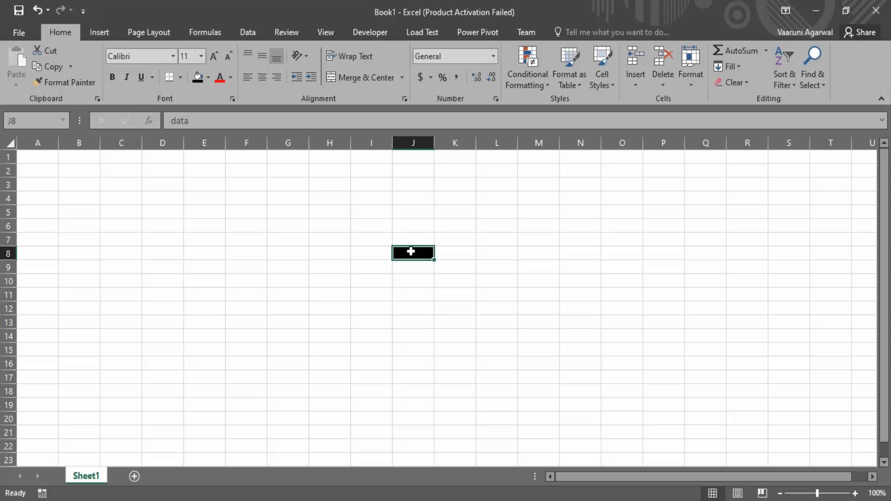
pyautogui.click(198, 77)
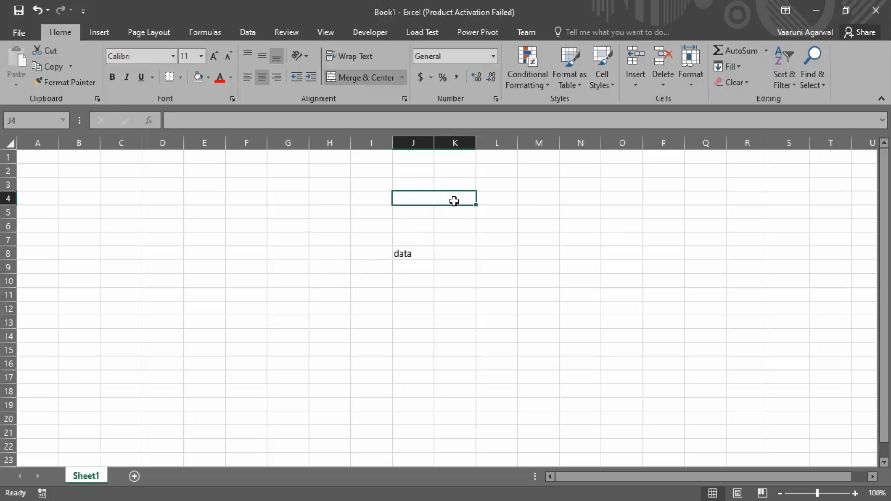
pyautogui.moveTo(432, 208)
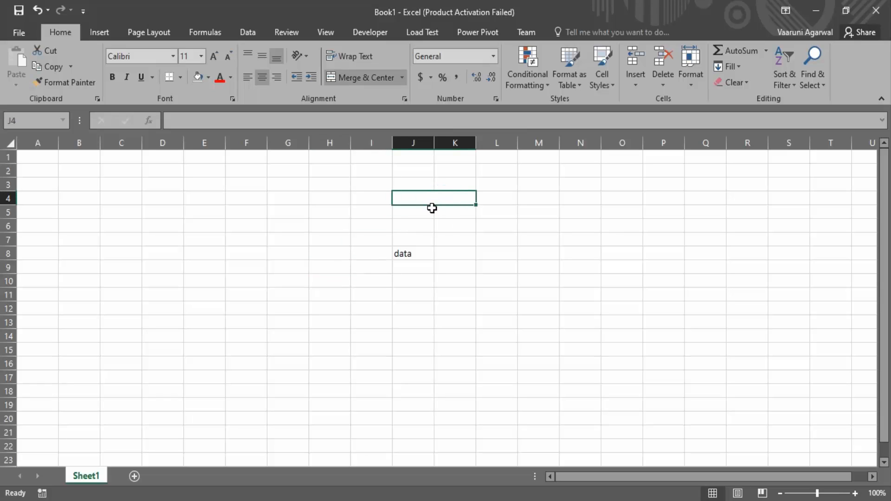
pyautogui.moveTo(428, 211)
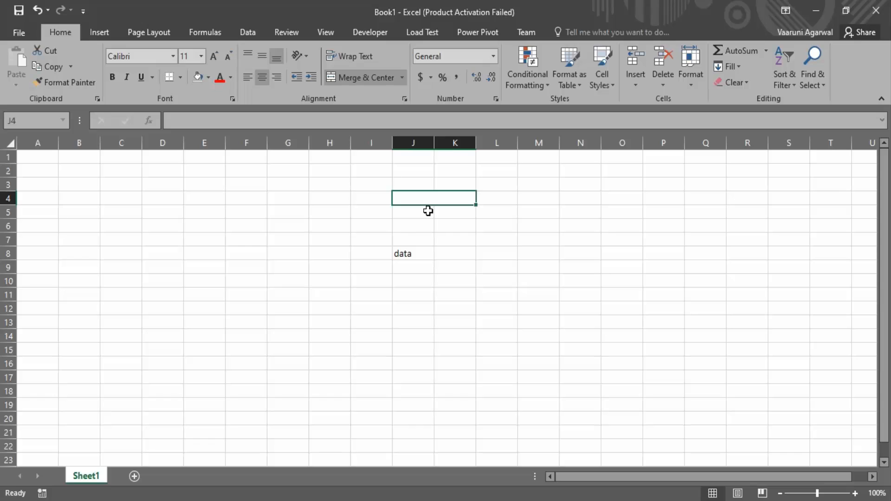
pyautogui.moveTo(446, 203)
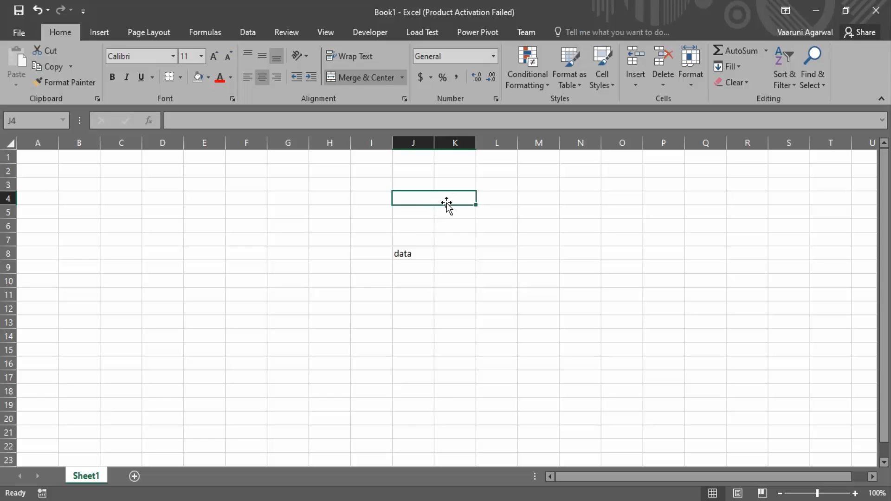
pyautogui.moveTo(463, 222)
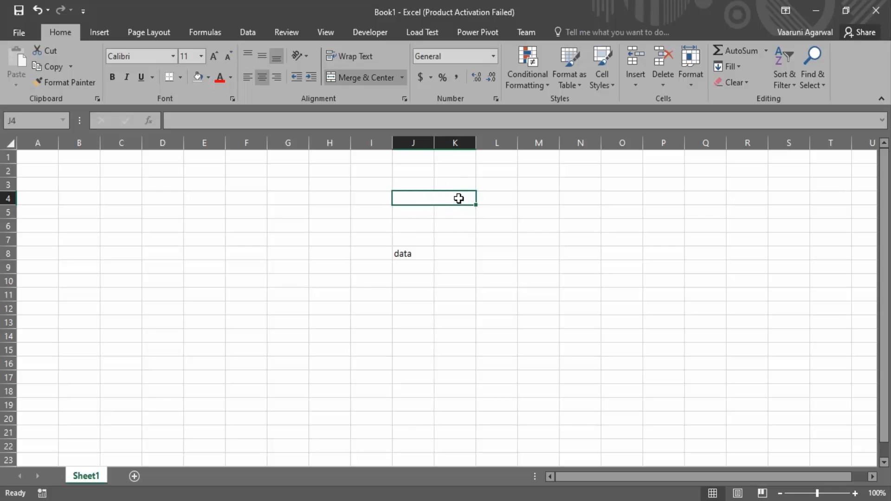
pyautogui.moveTo(401, 100)
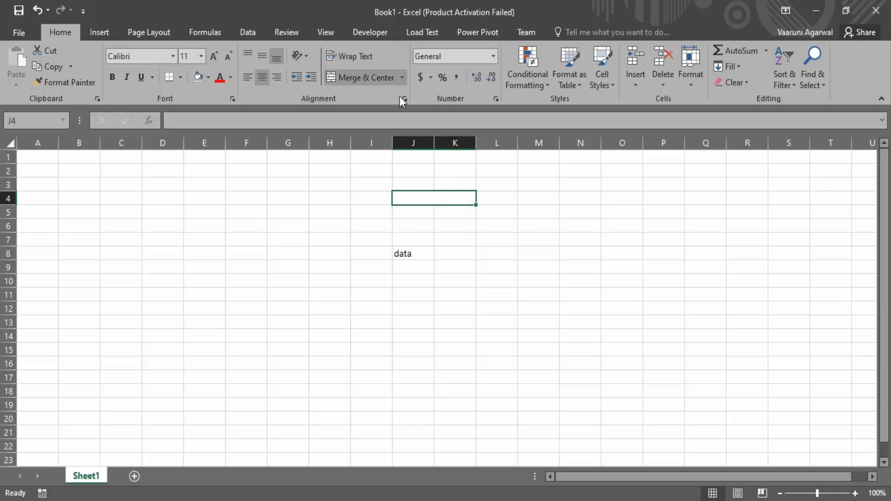
pyautogui.moveTo(70, 42)
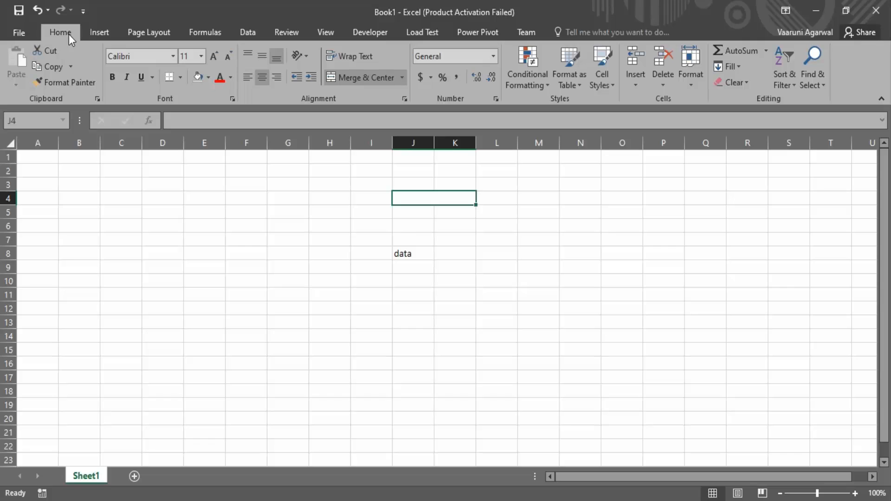
pyautogui.moveTo(403, 84)
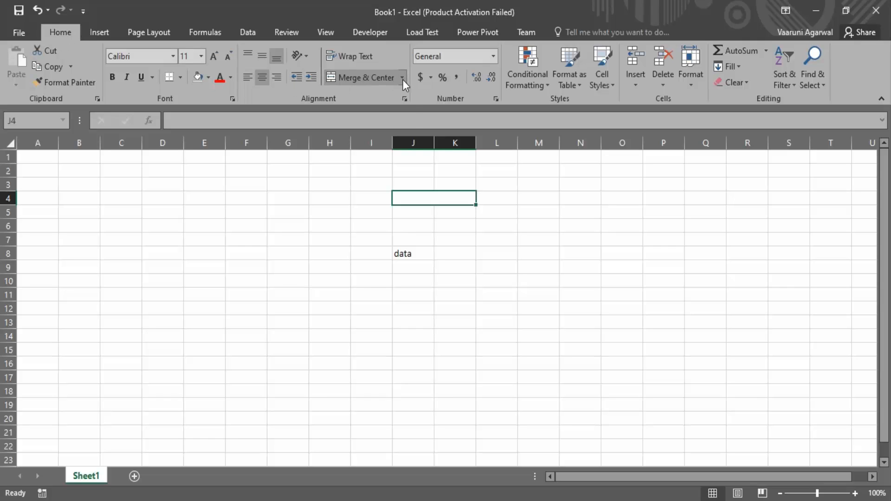
# Step: Unmerge J4:K4 via Merge & Center, then select an empty cell elsewhere
pyautogui.click(402, 77)
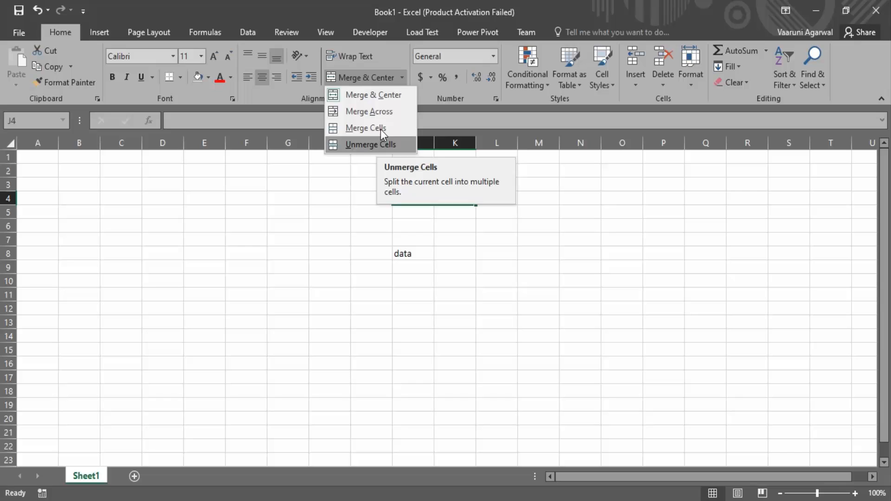
pyautogui.click(374, 145)
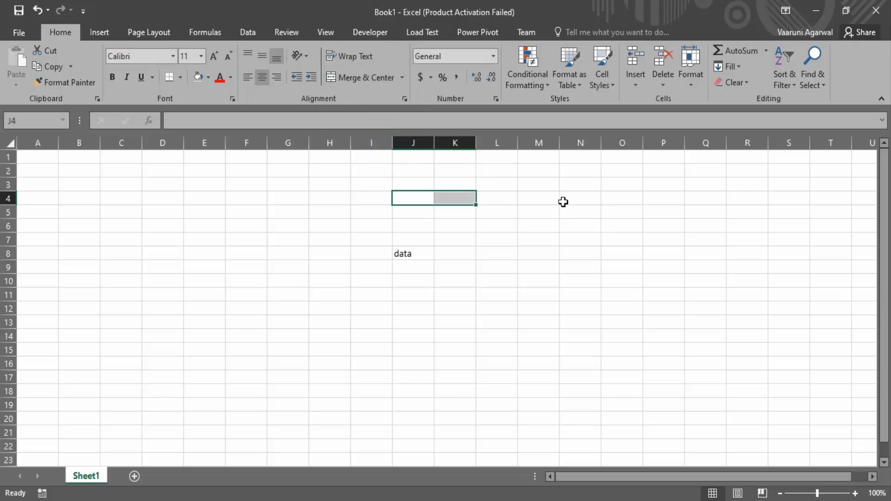
pyautogui.click(539, 211)
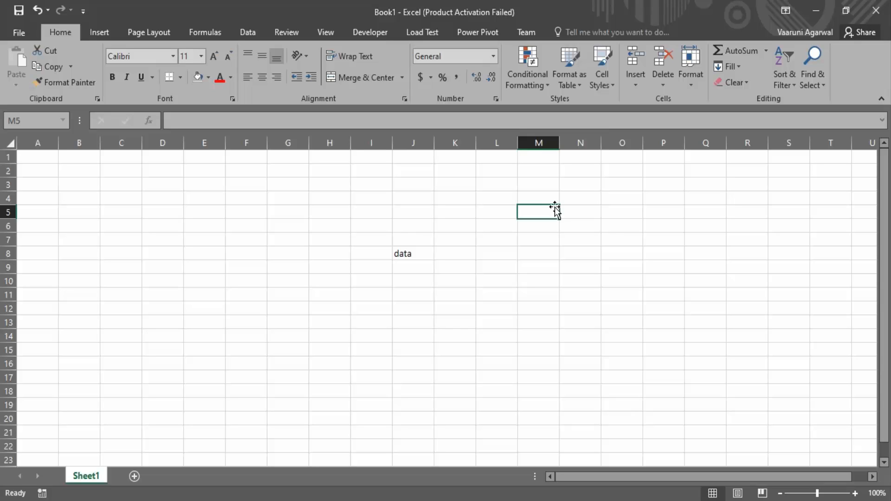
pyautogui.moveTo(507, 328)
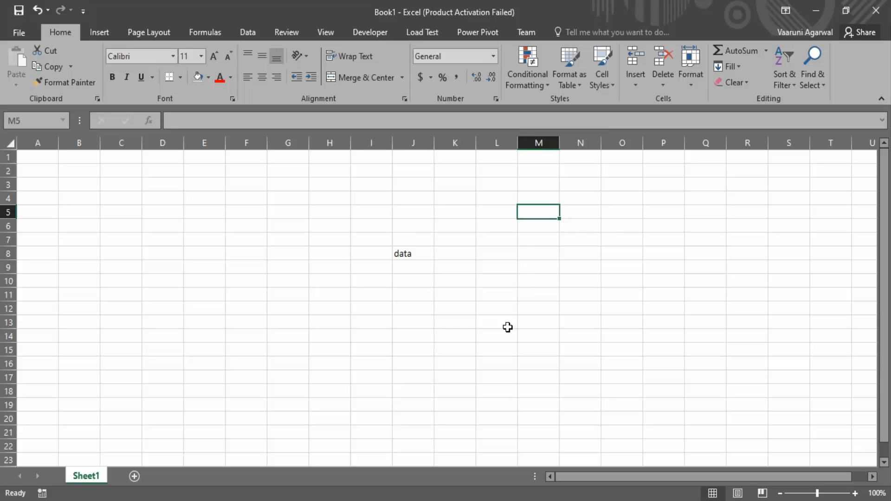